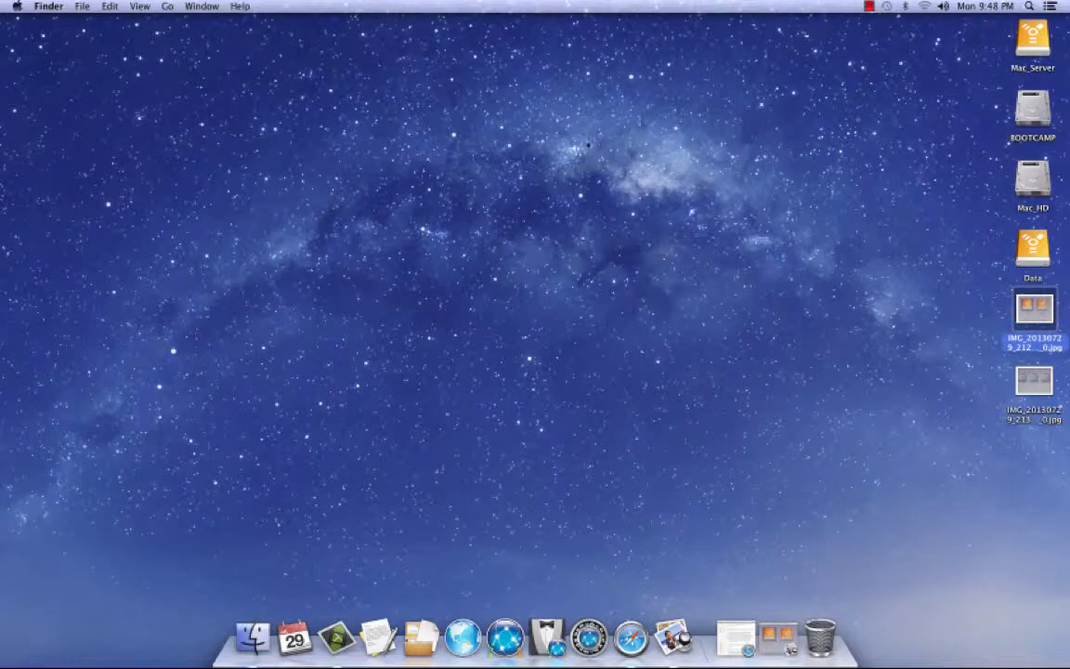
Step: Open the startup-disk photo, then move Safari from the forum thread to deploystudio.com Home
double_click(1033, 307)
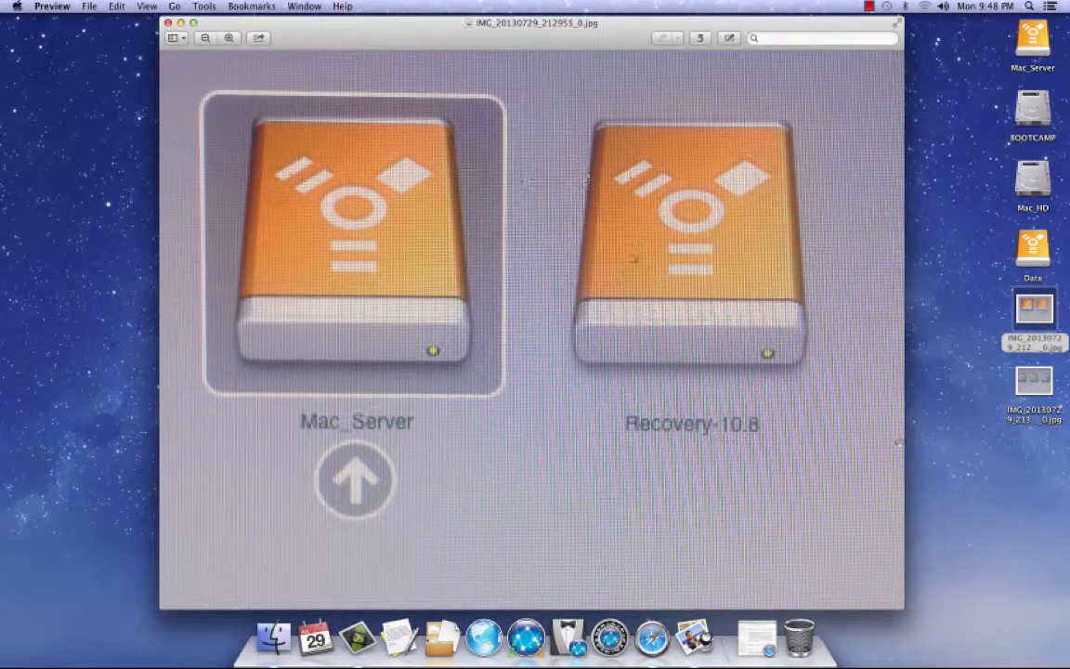
mouse_move(523, 177)
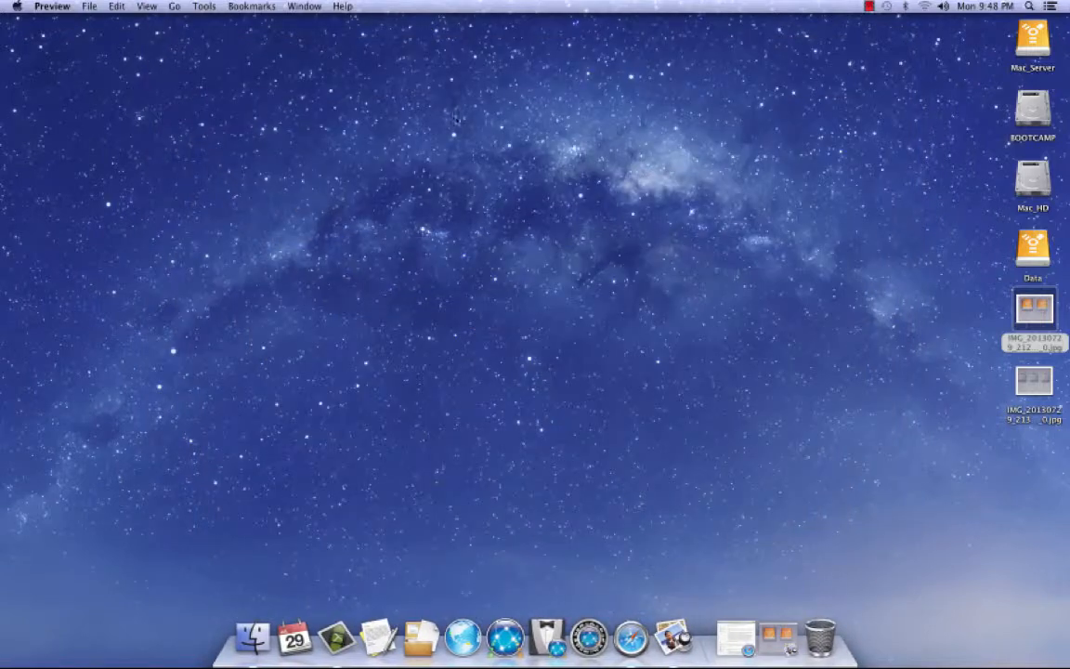
mouse_move(456, 111)
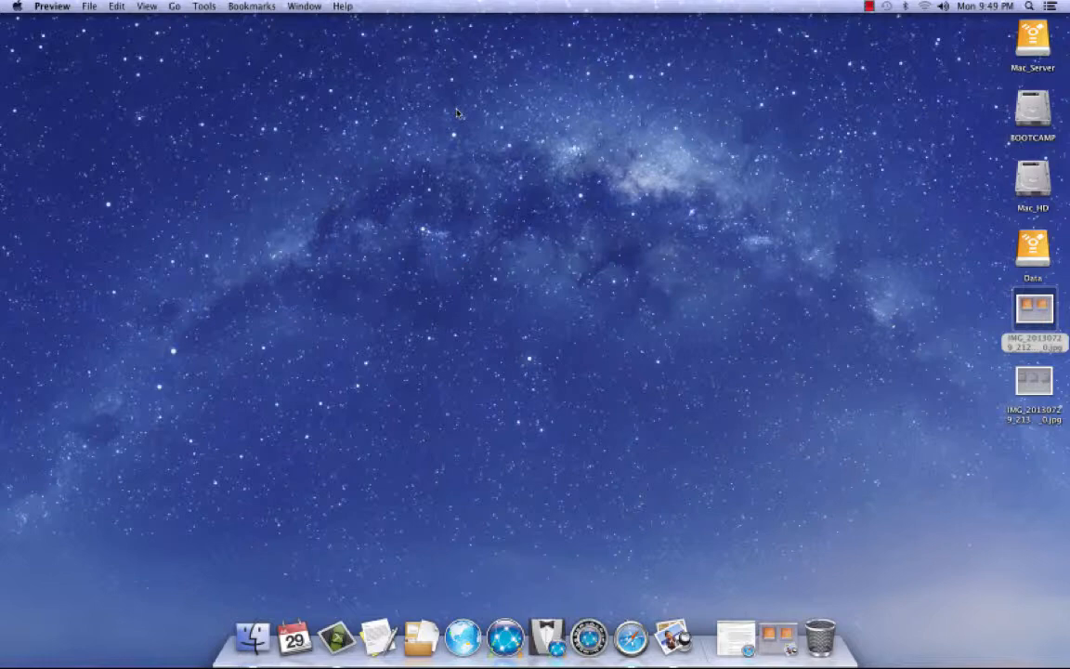
click(484, 636)
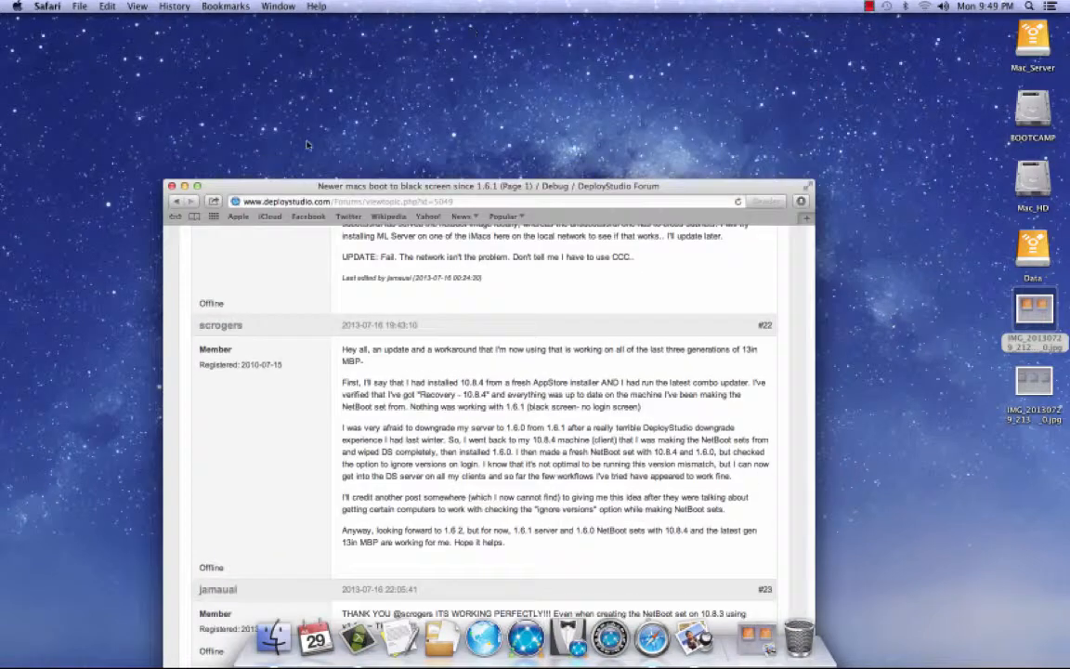
click(177, 201)
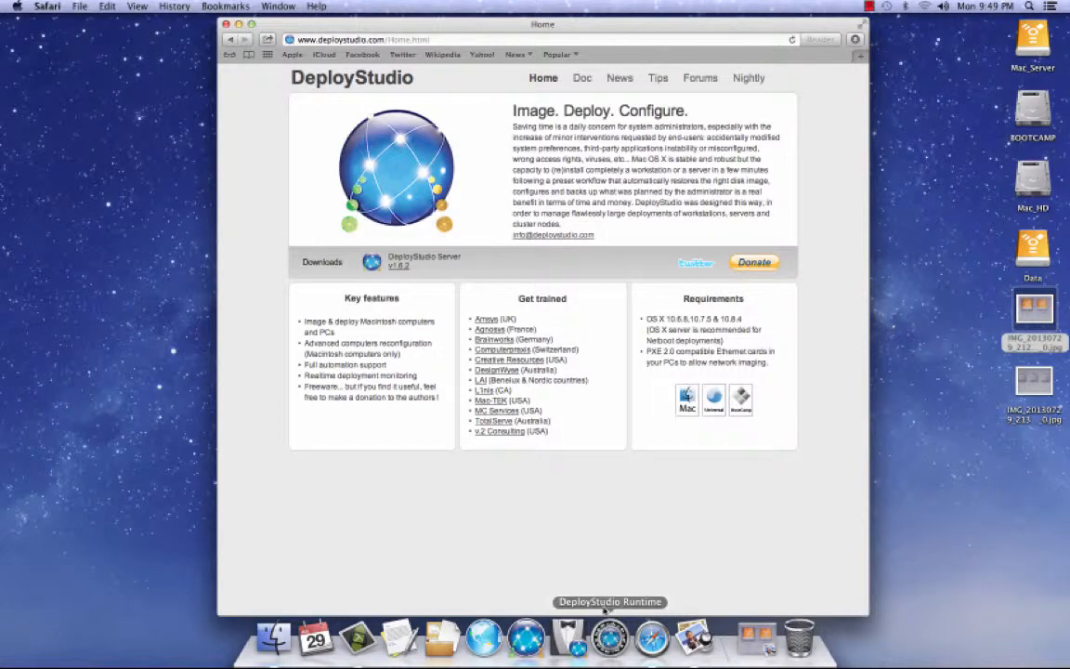
Step: Launch DeployStudio Assistant and select 'Create a DeployStudio NetBoot set'
click(567, 638)
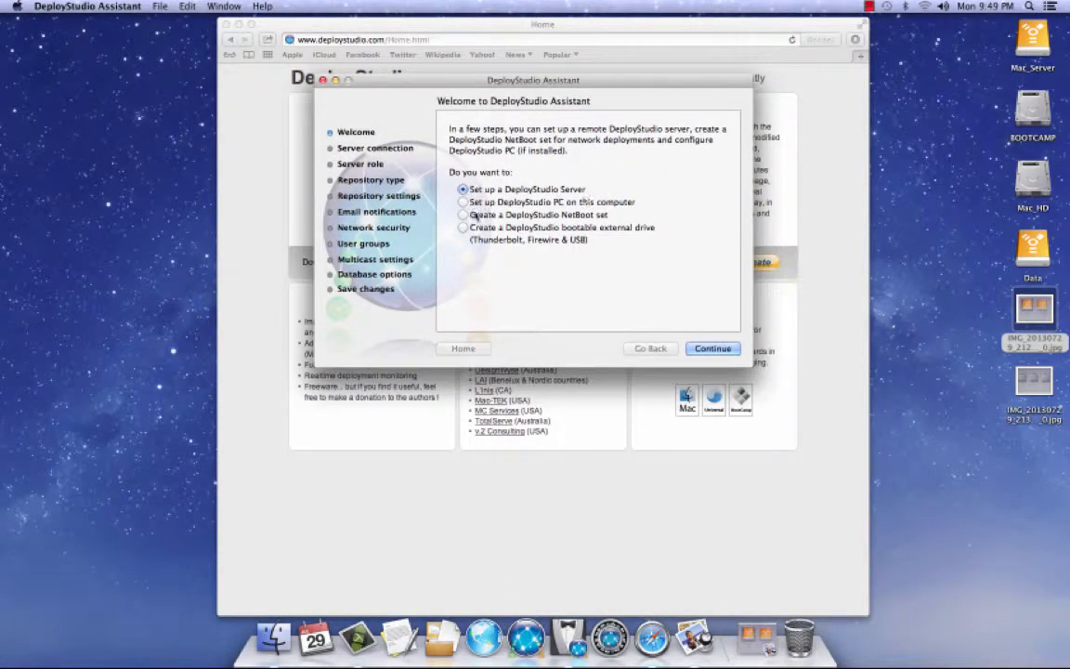
click(464, 214)
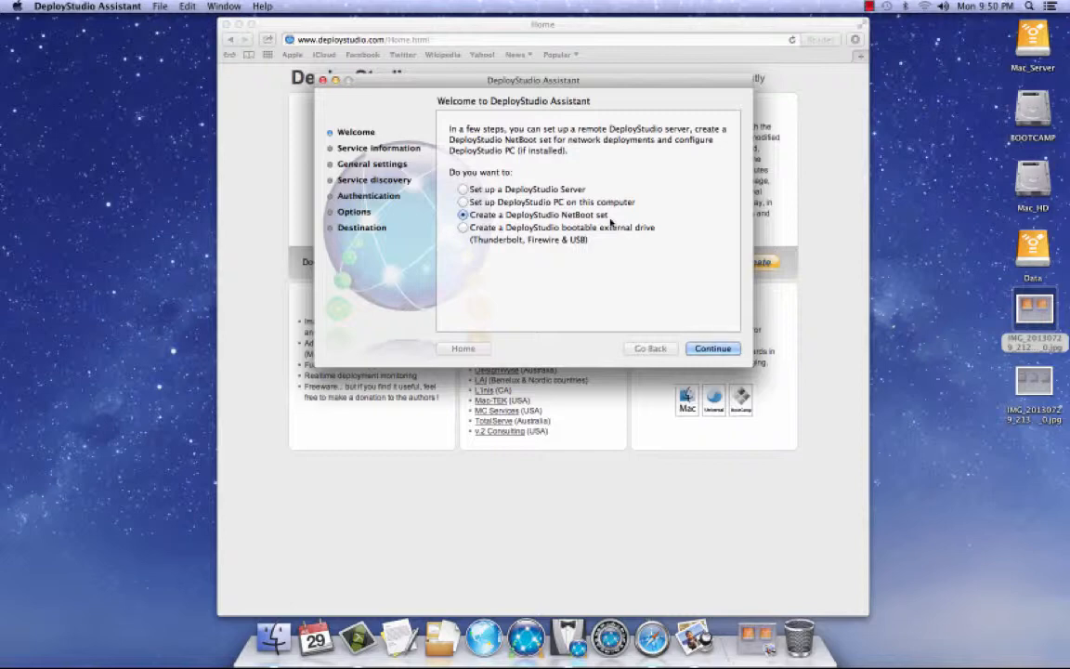
mouse_move(609, 216)
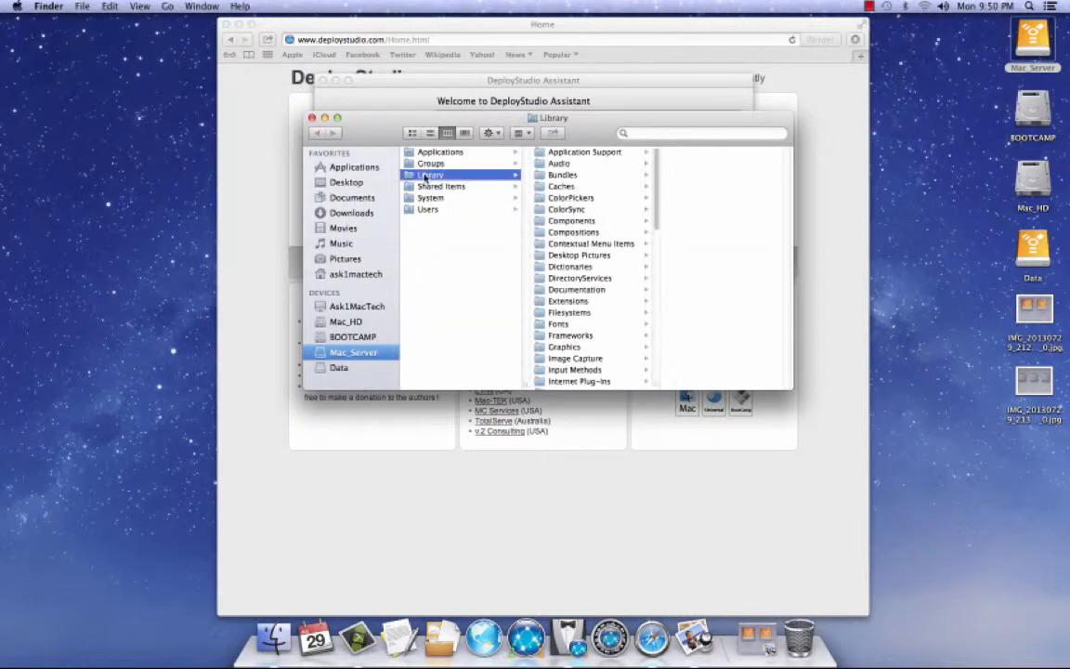
Step: Browse Mac_Server's Library NetBoot folder and show Ask1MacTech.nbi's contents in NetBootSP0
scroll(down, 3)
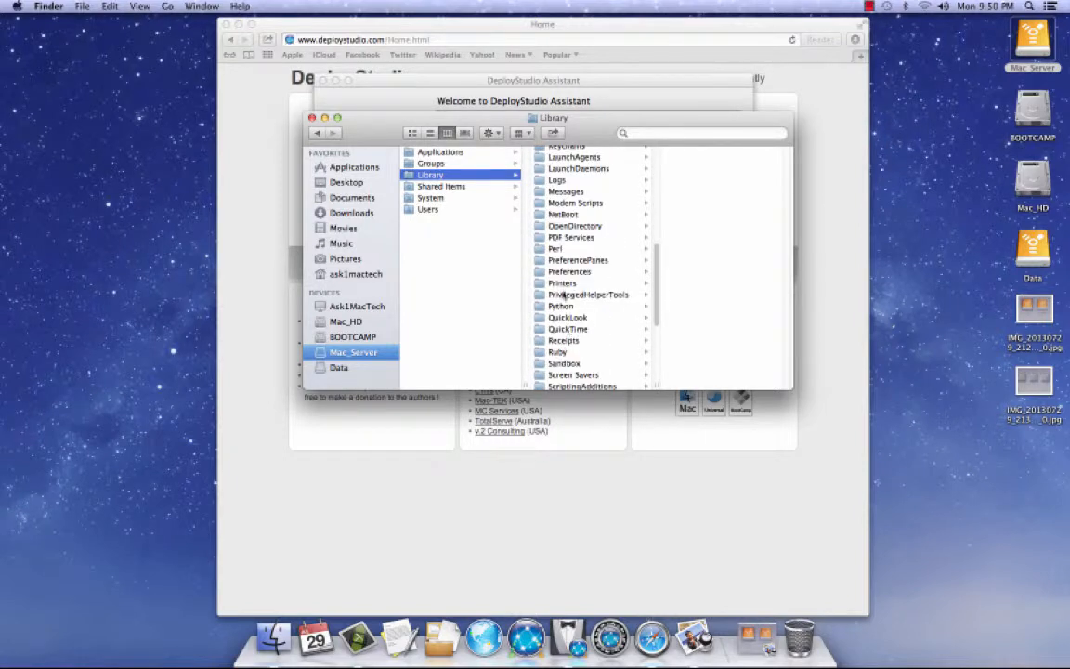
click(562, 214)
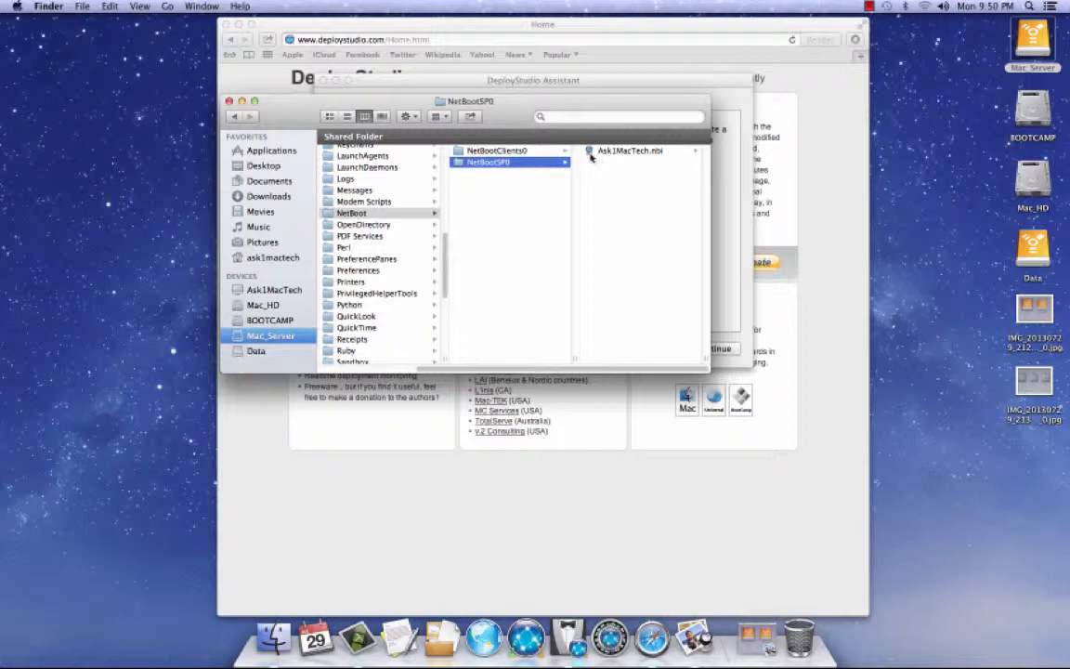
mouse_move(613, 92)
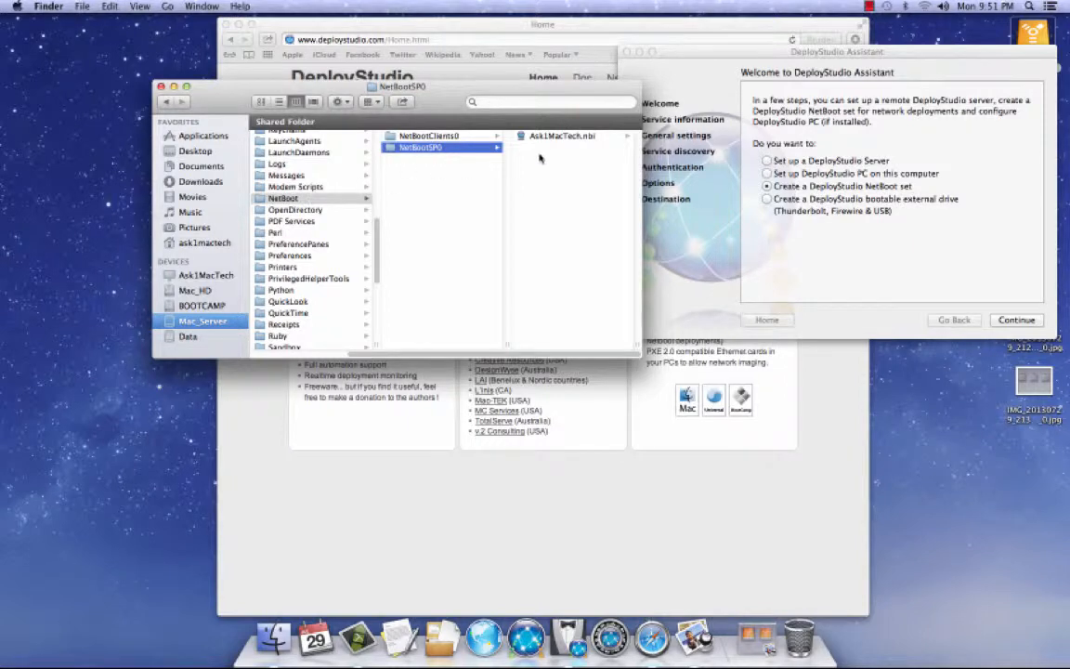
click(557, 136)
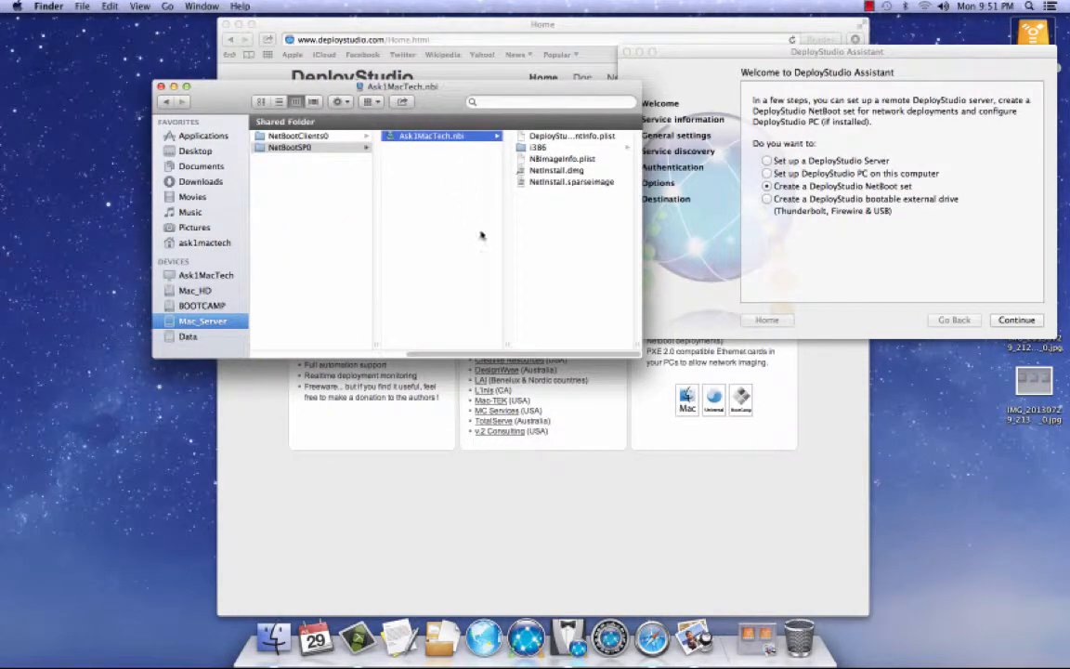
mouse_move(472, 248)
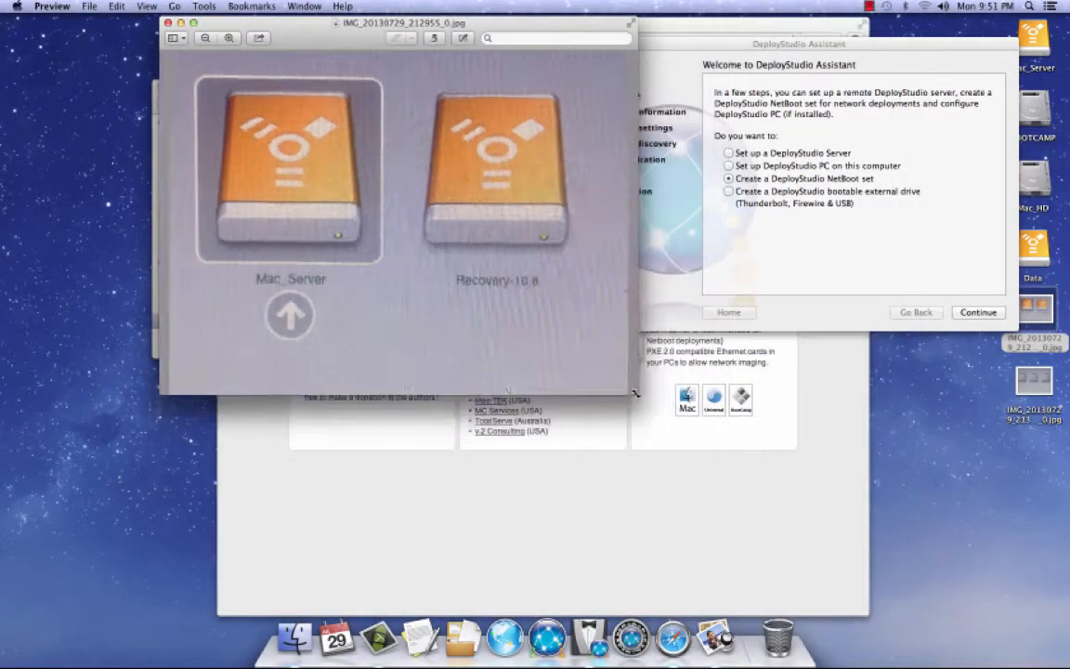
Step: Move the Mac_Server and Recovery-10.8 startup-disk photo window down the screen
drag(394, 22, 558, 284)
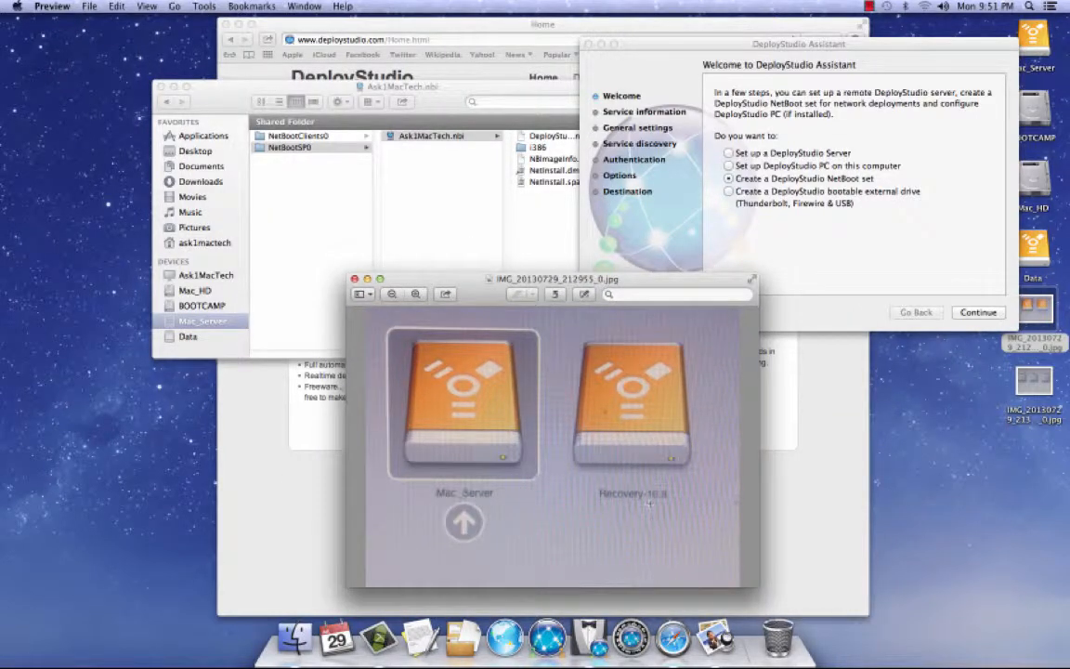
mouse_move(651, 505)
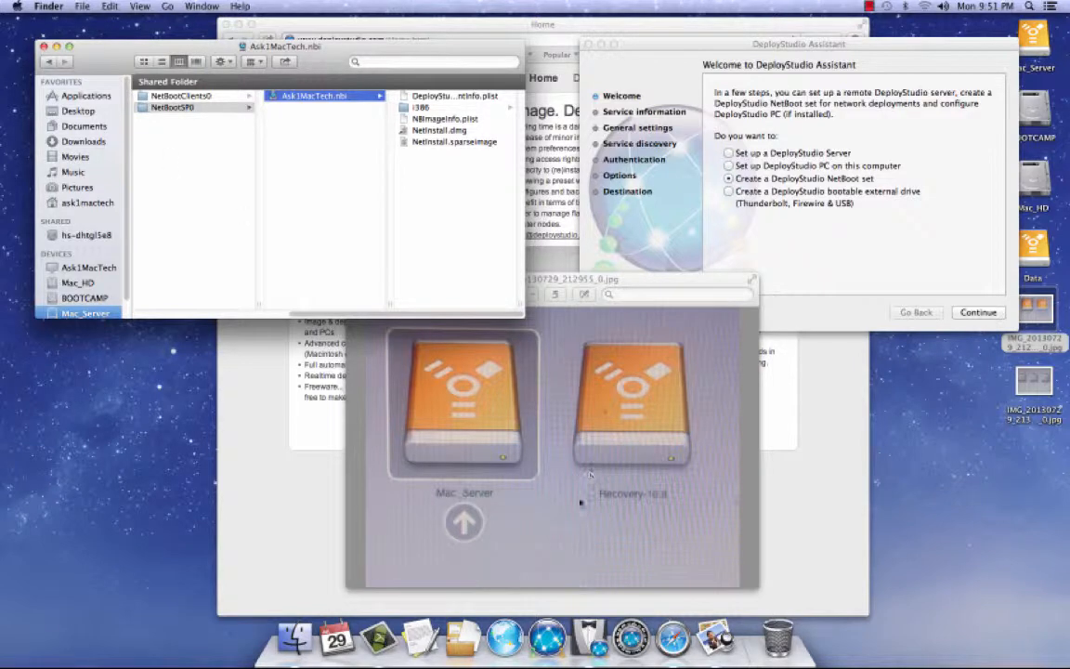
mouse_move(539, 520)
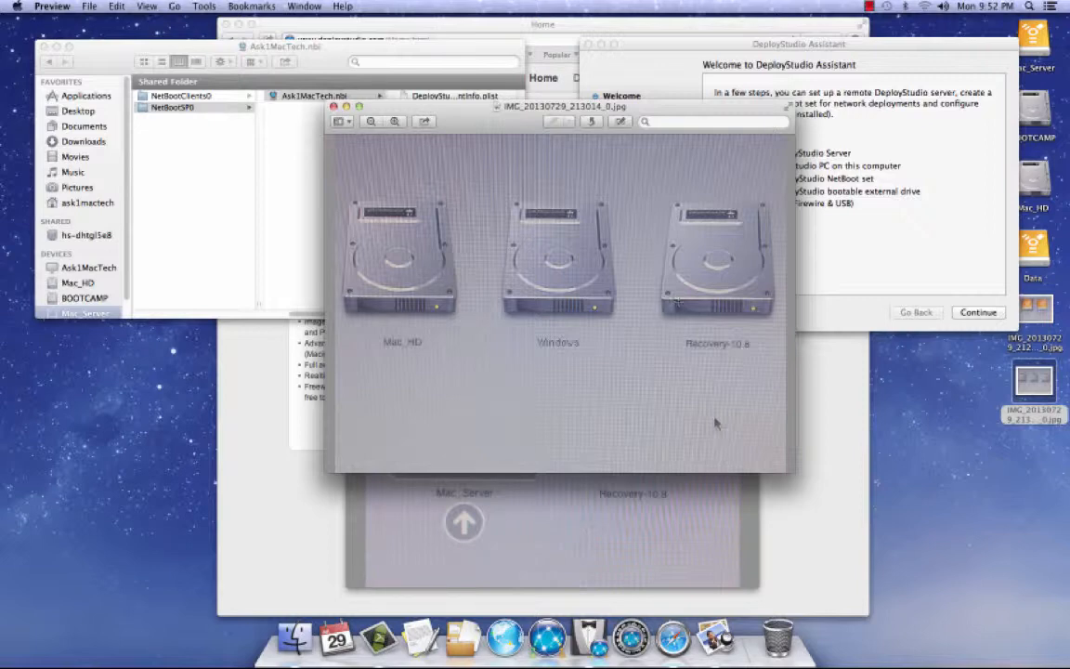
mouse_move(514, 329)
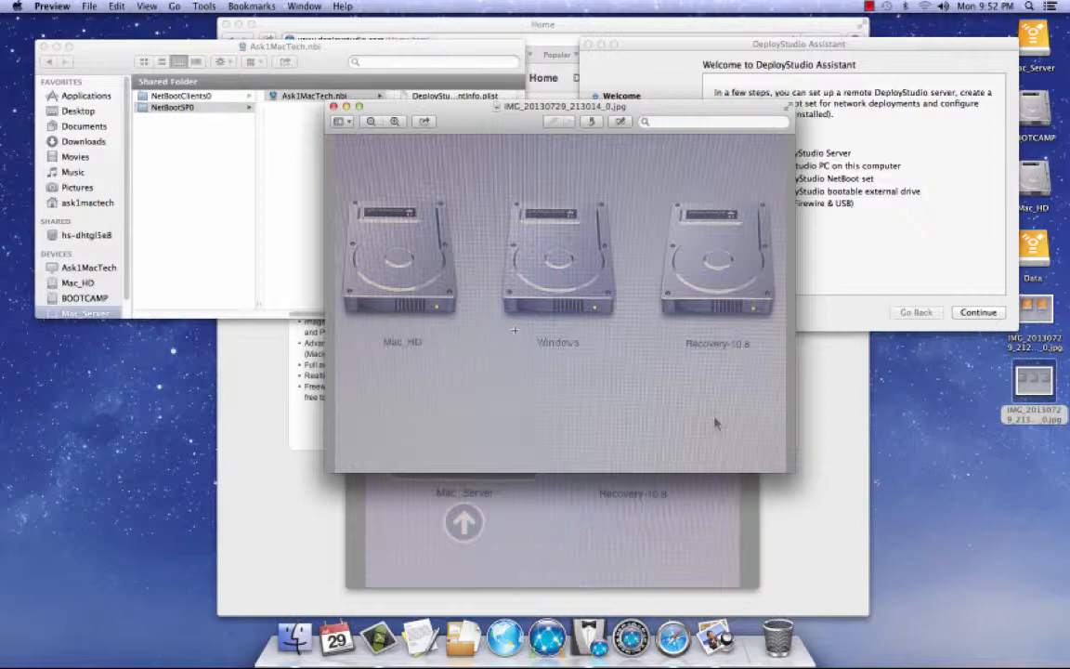
mouse_move(464, 219)
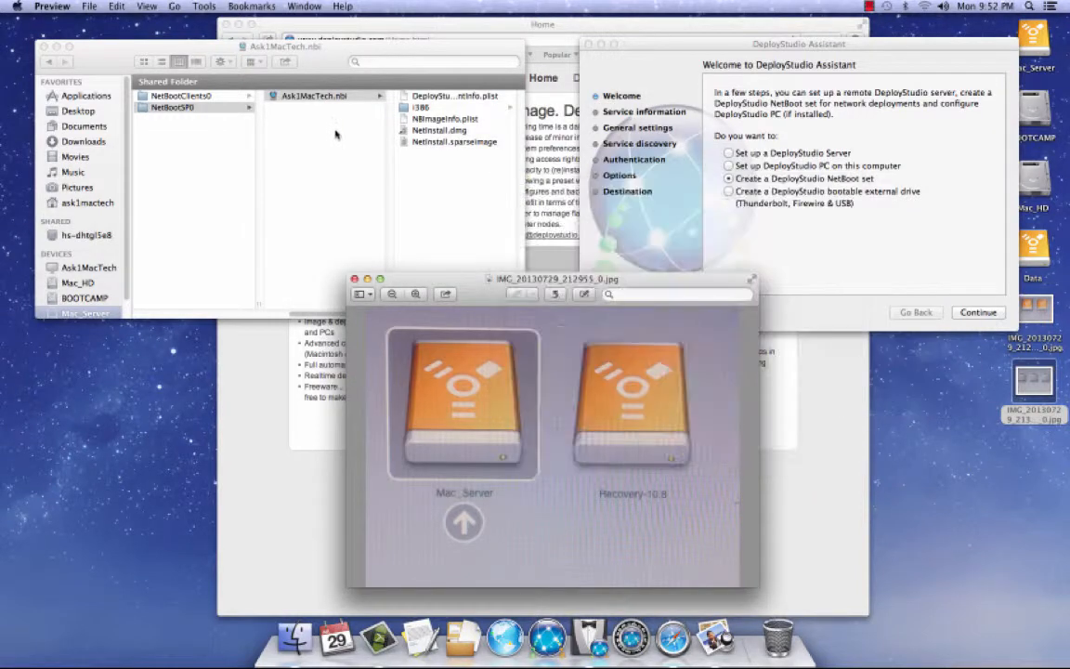
mouse_move(330, 53)
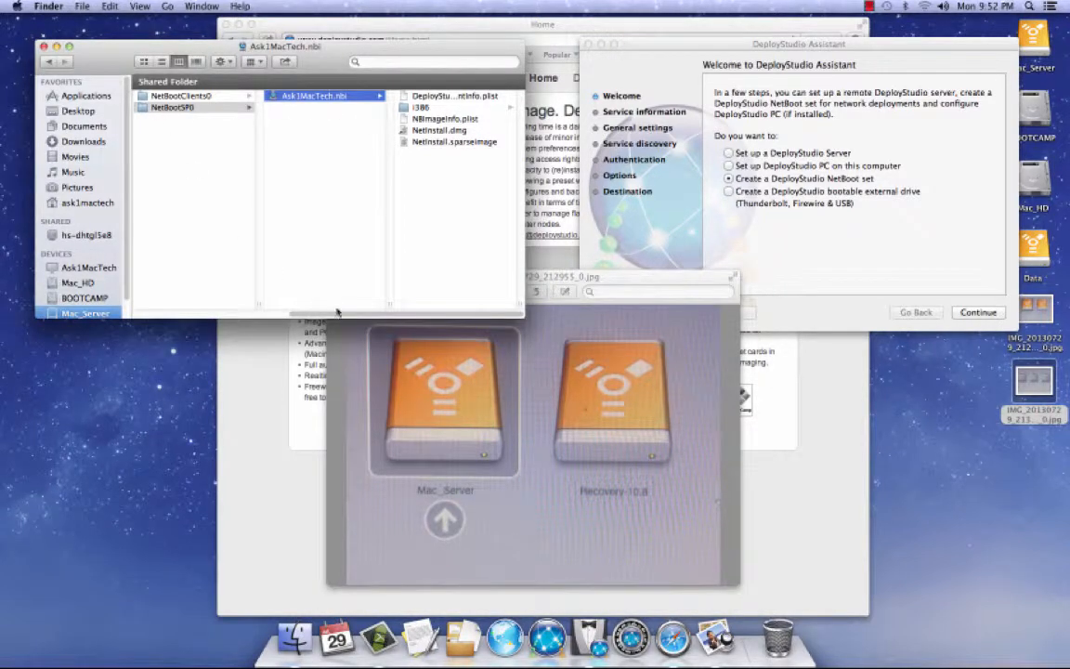
Step: Check Ask1MacTech.nbi in the NetBootSP0 folder window, then close that window
click(162, 118)
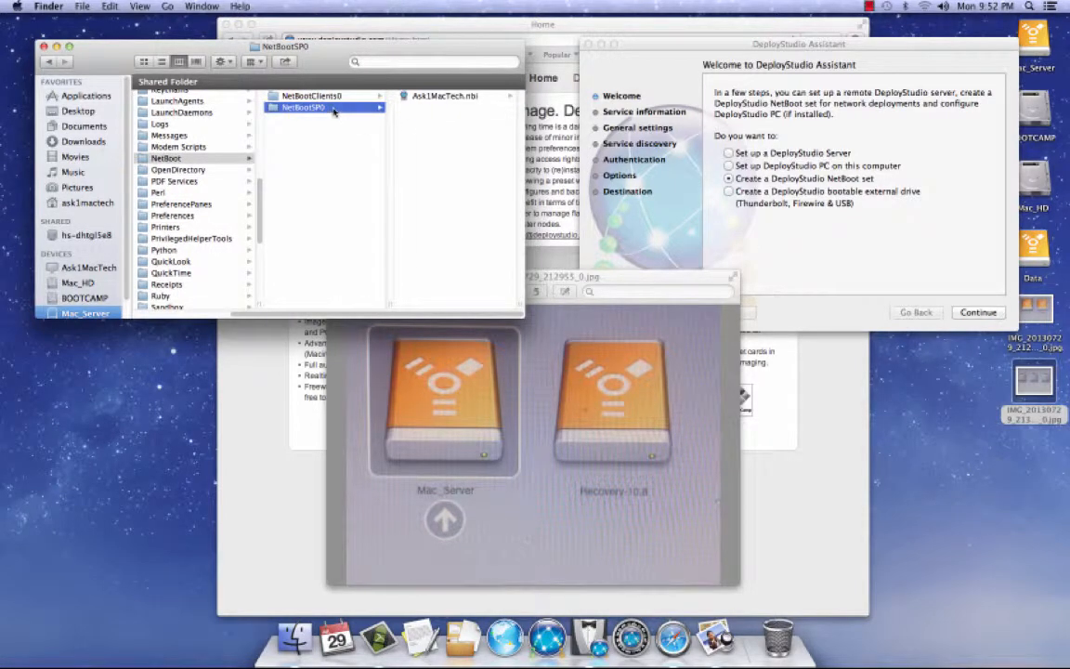
mouse_move(448, 122)
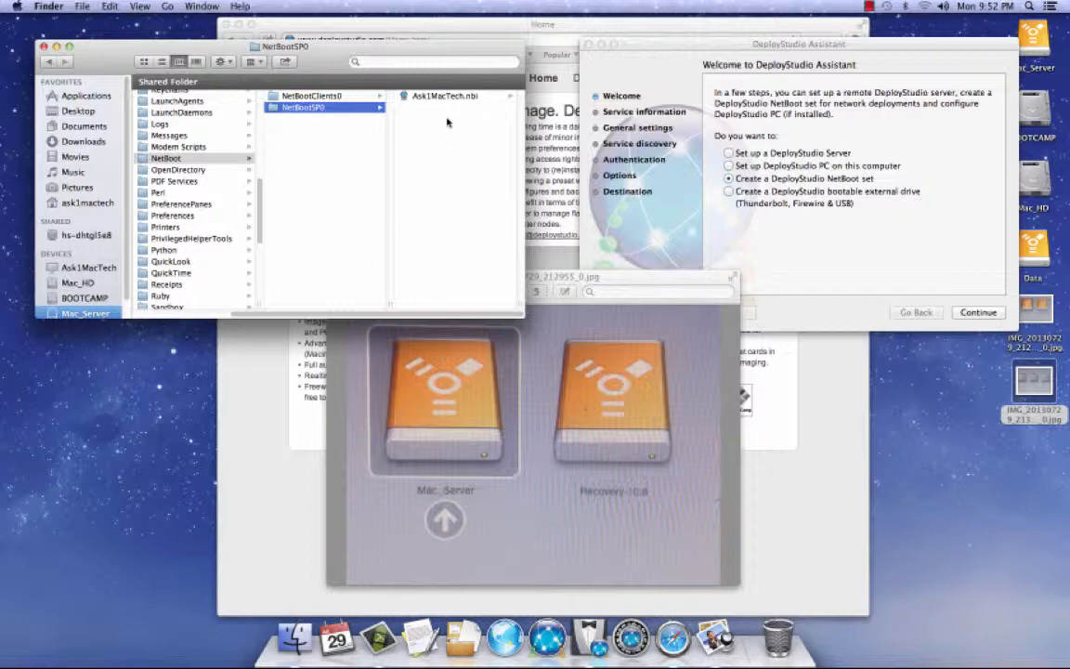
mouse_move(421, 95)
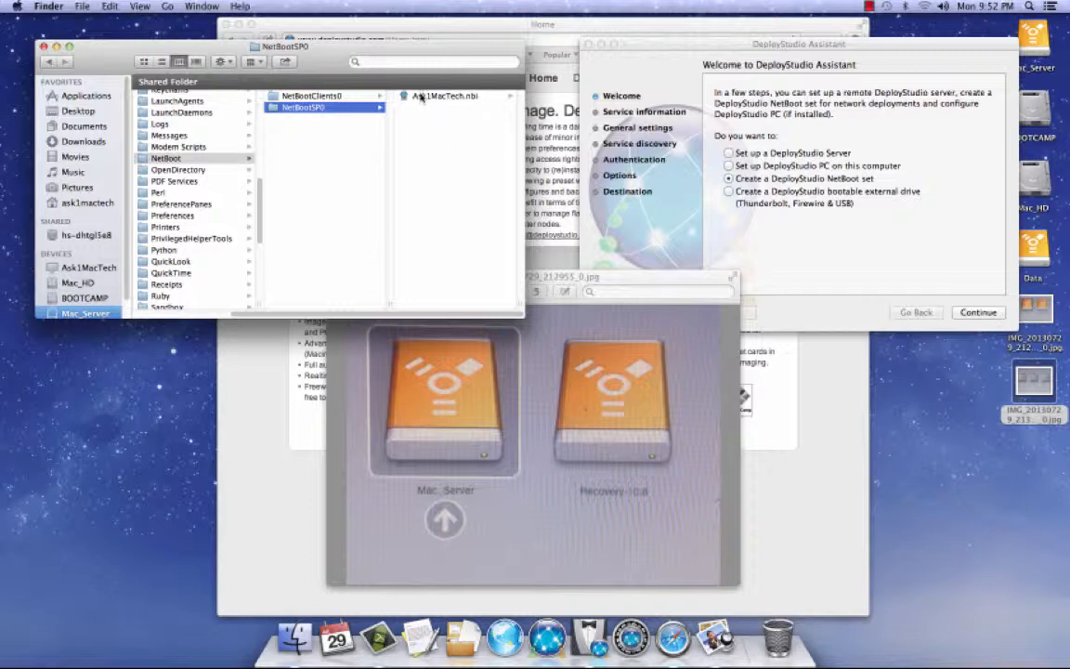
mouse_move(655, 239)
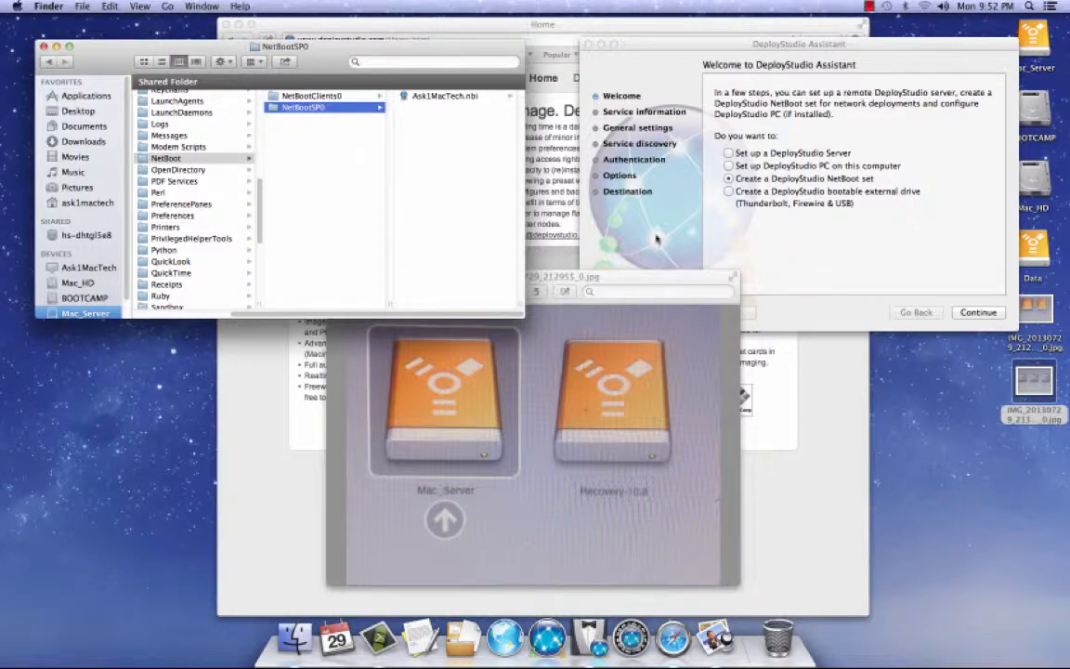
mouse_move(716, 460)
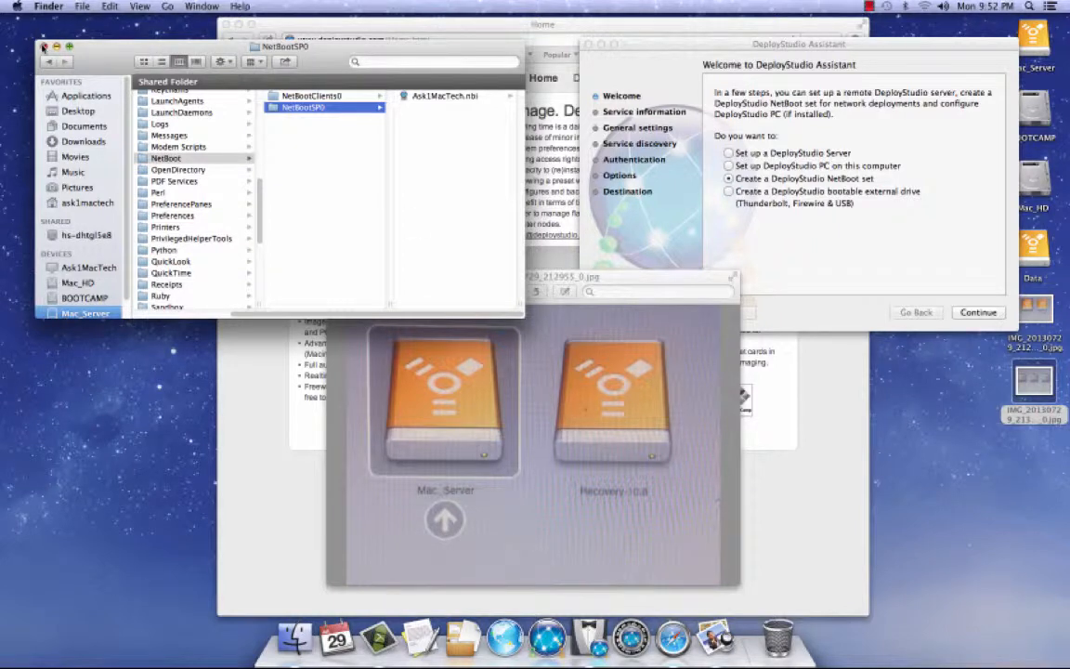
click(43, 47)
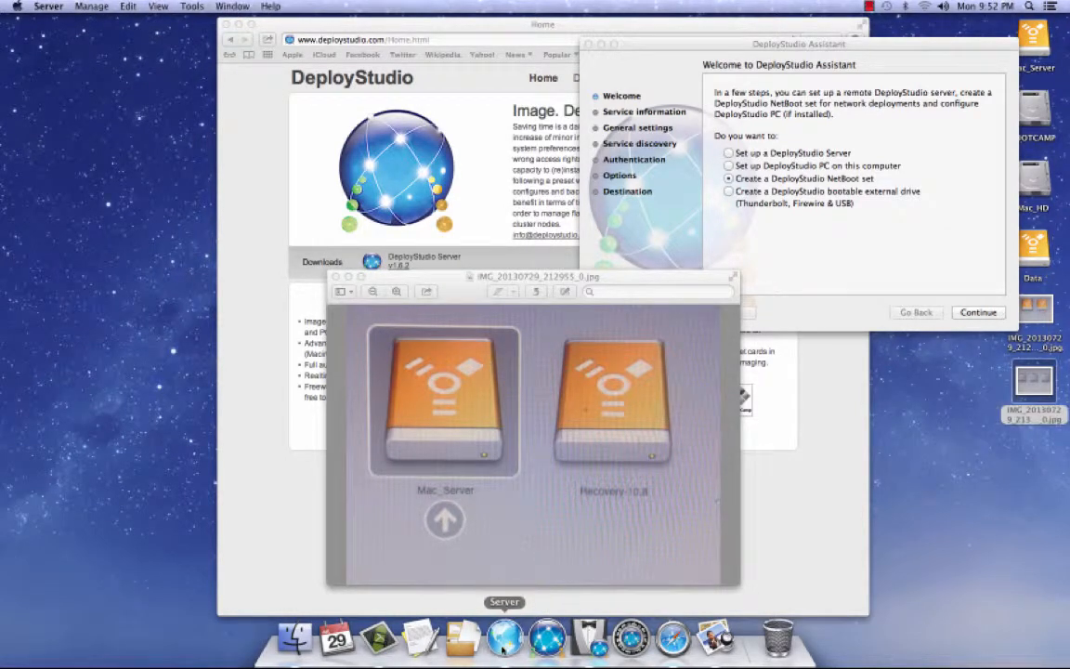
Step: Quit DeployStudio Assistant and review Ask1MacTech's settings in Server's NetInstall Images list
drag(533, 276, 658, 286)
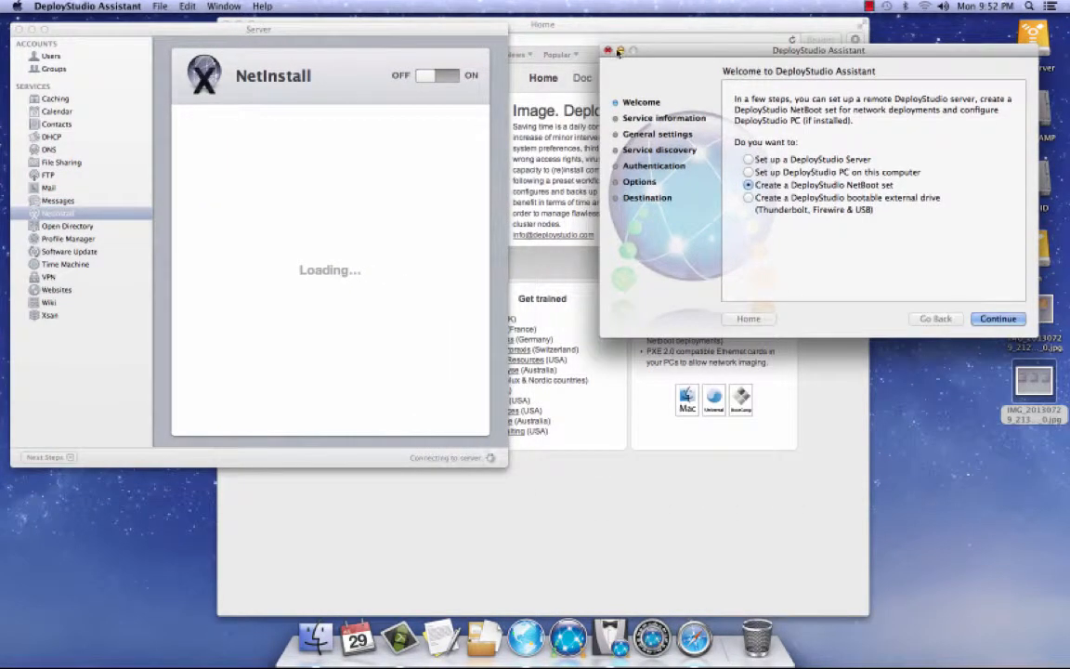
click(609, 50)
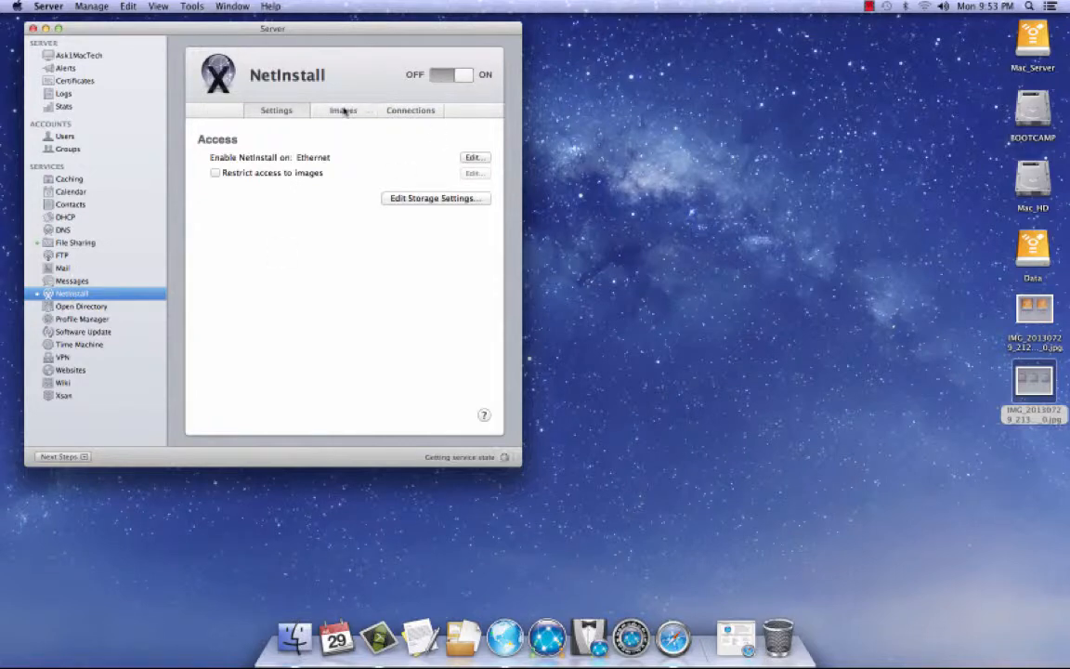
click(343, 110)
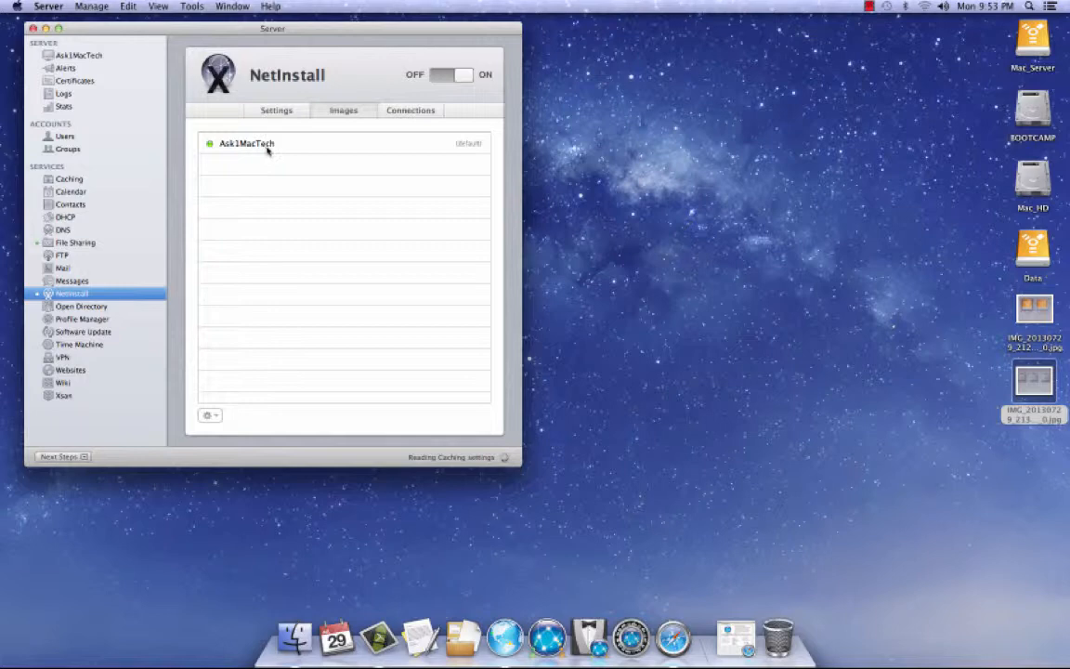
mouse_move(420, 149)
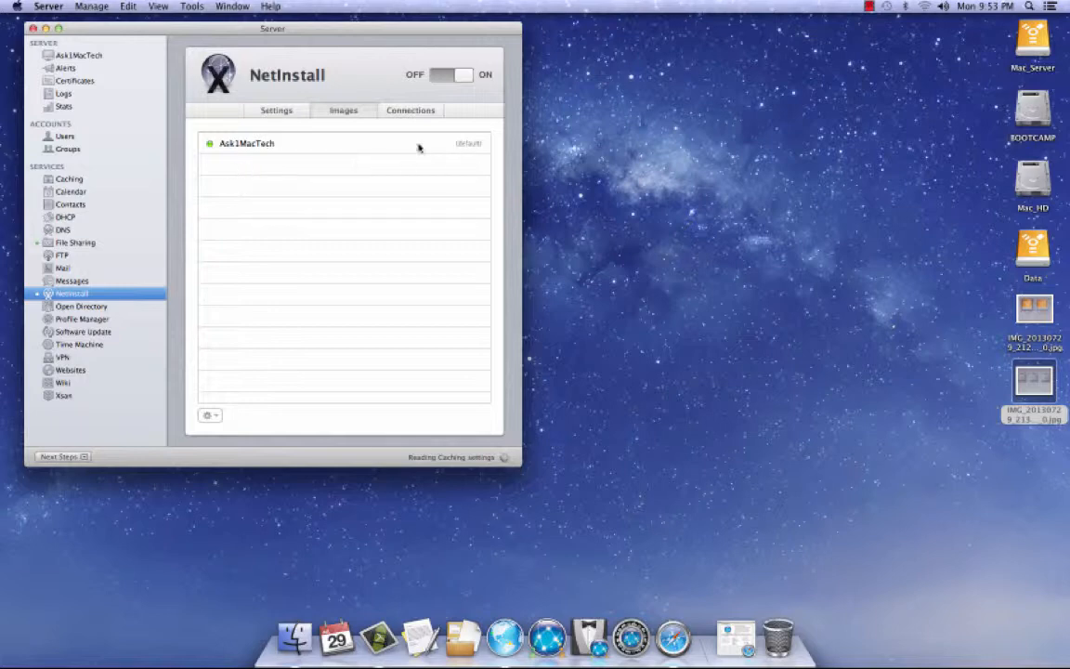
click(316, 143)
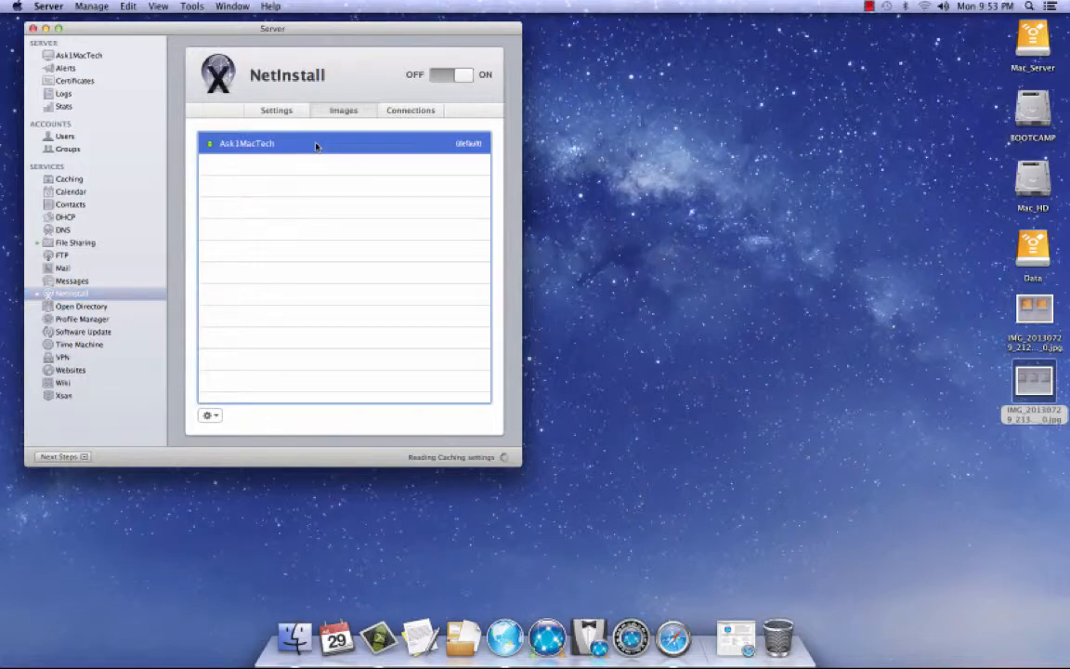
double_click(246, 142)
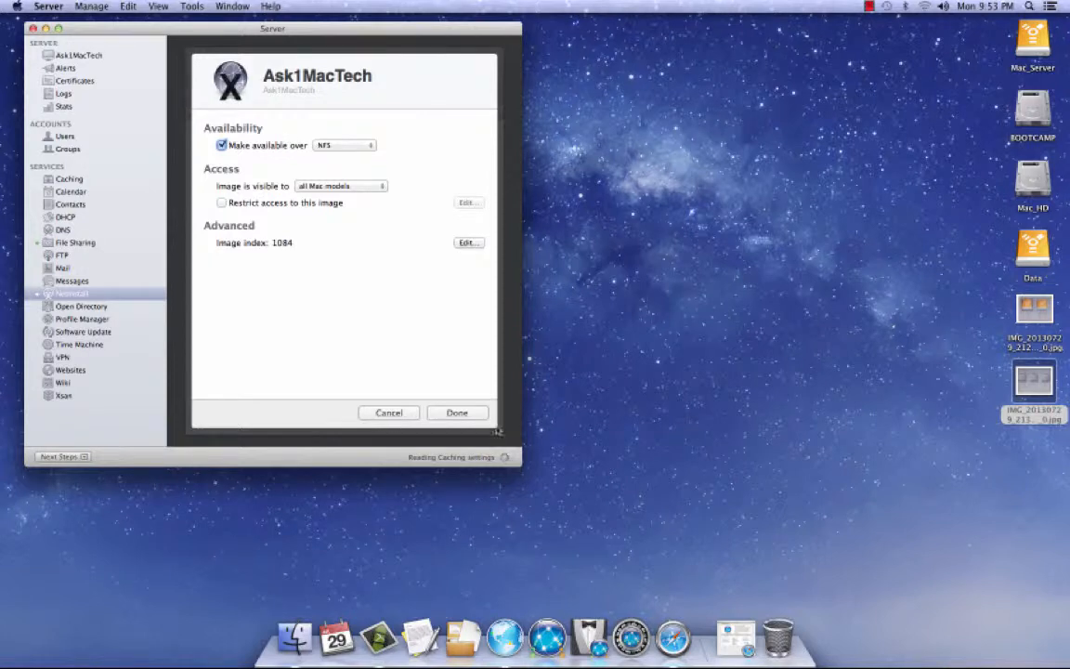
click(457, 413)
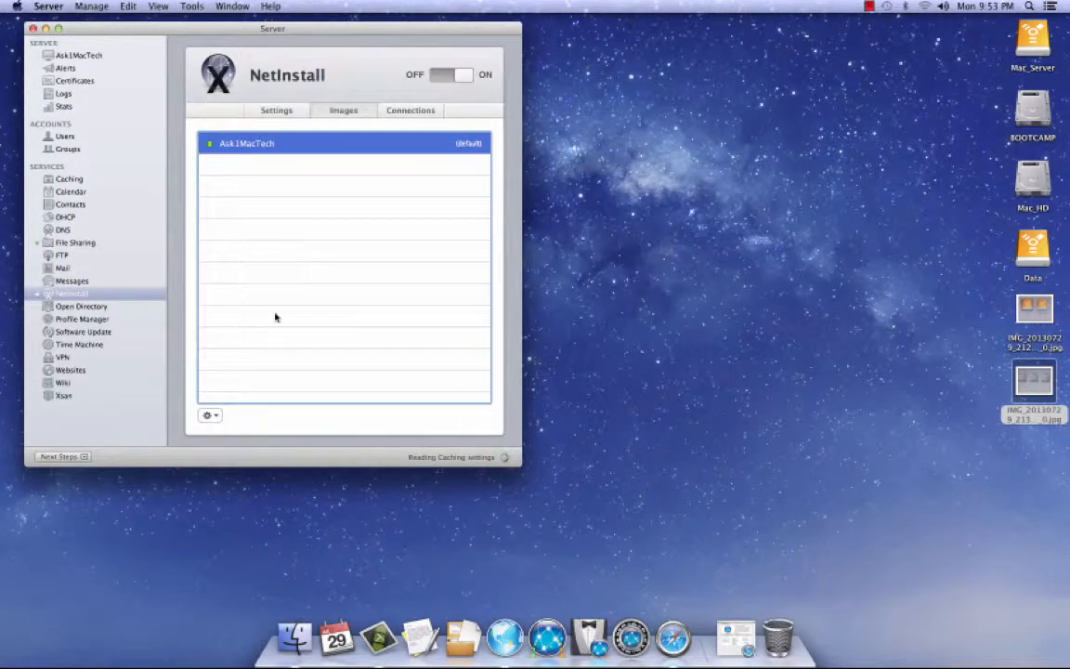
mouse_move(212, 443)
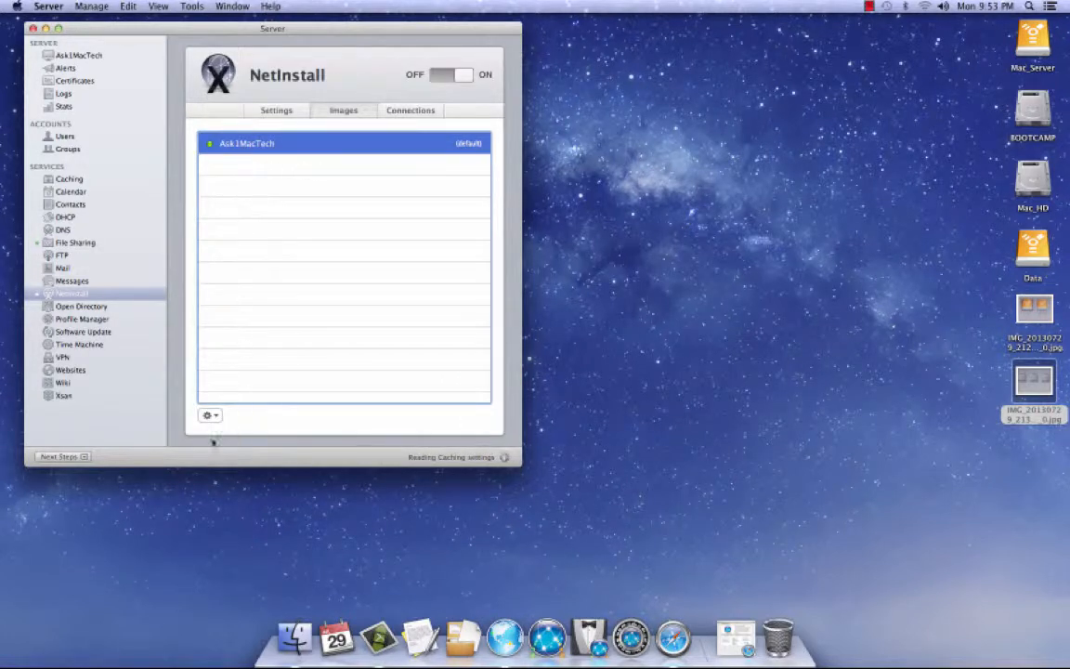
click(210, 416)
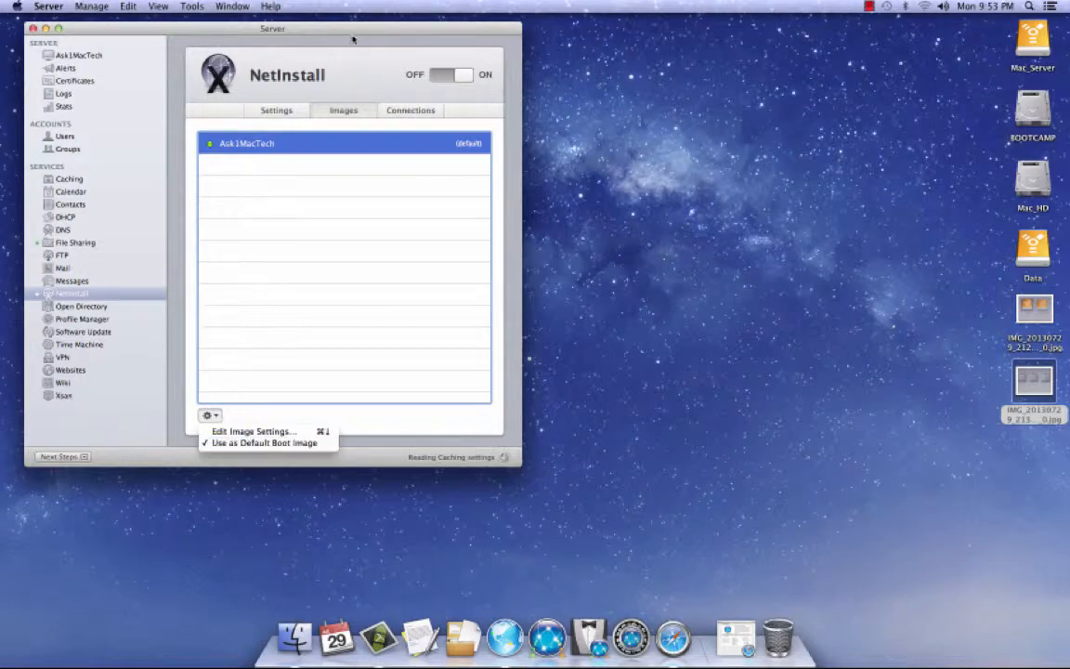
click(618, 232)
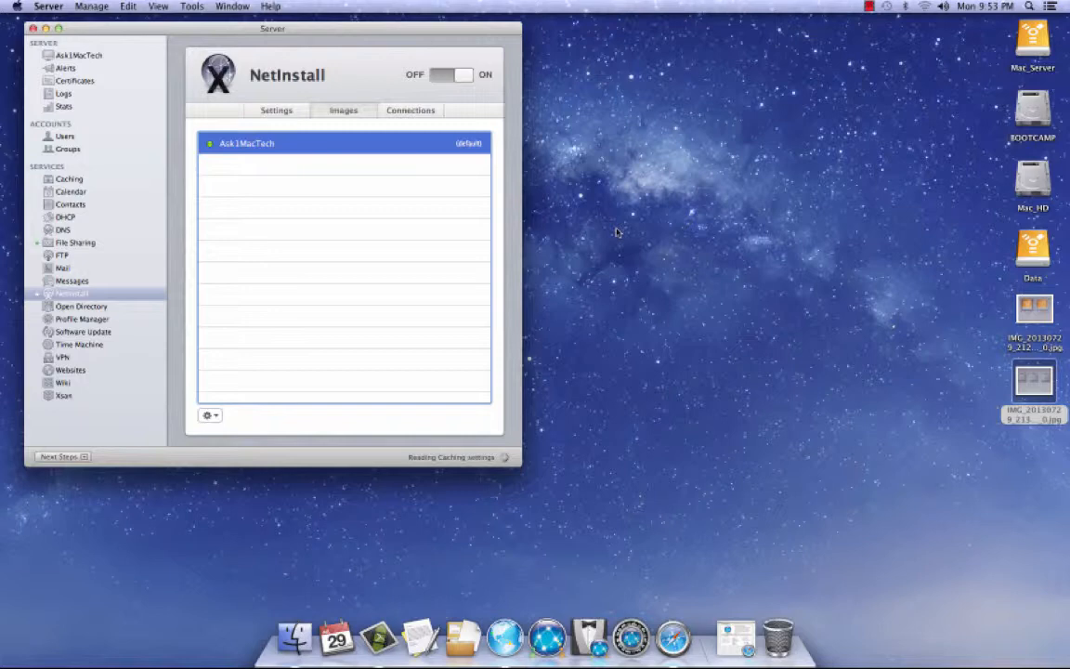
mouse_move(370, 33)
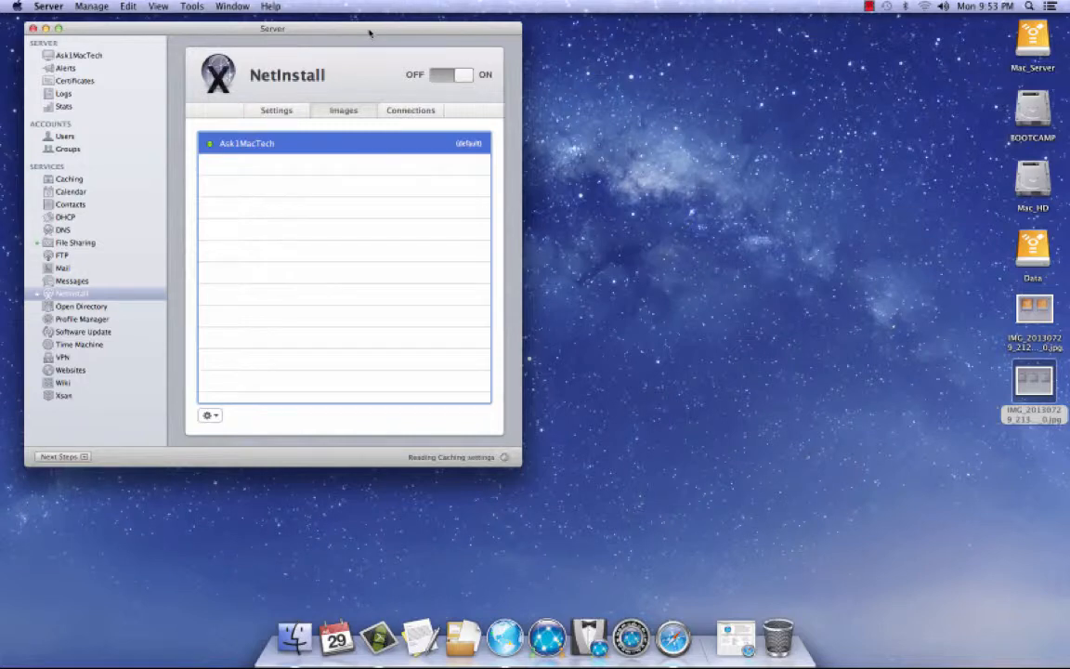
drag(273, 29, 532, 47)
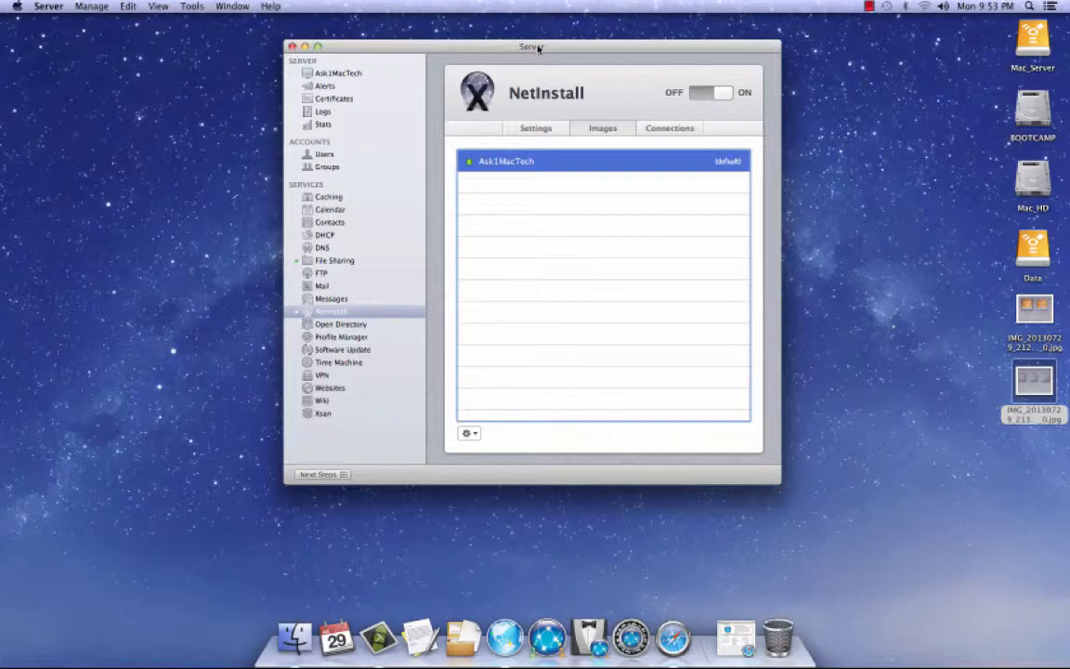
drag(532, 46, 527, 35)
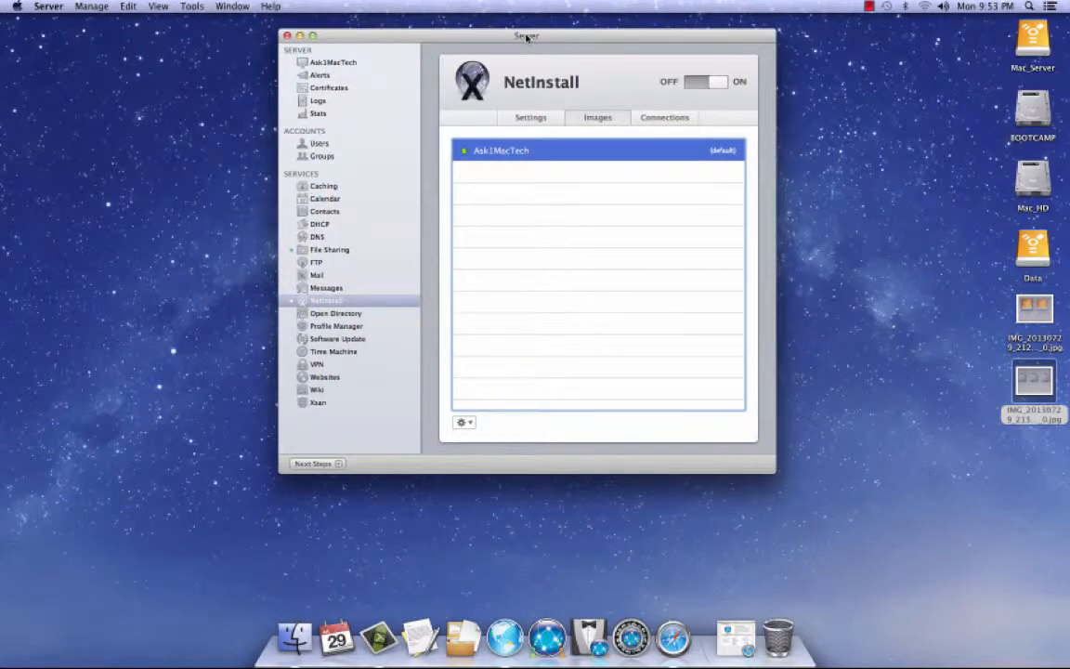